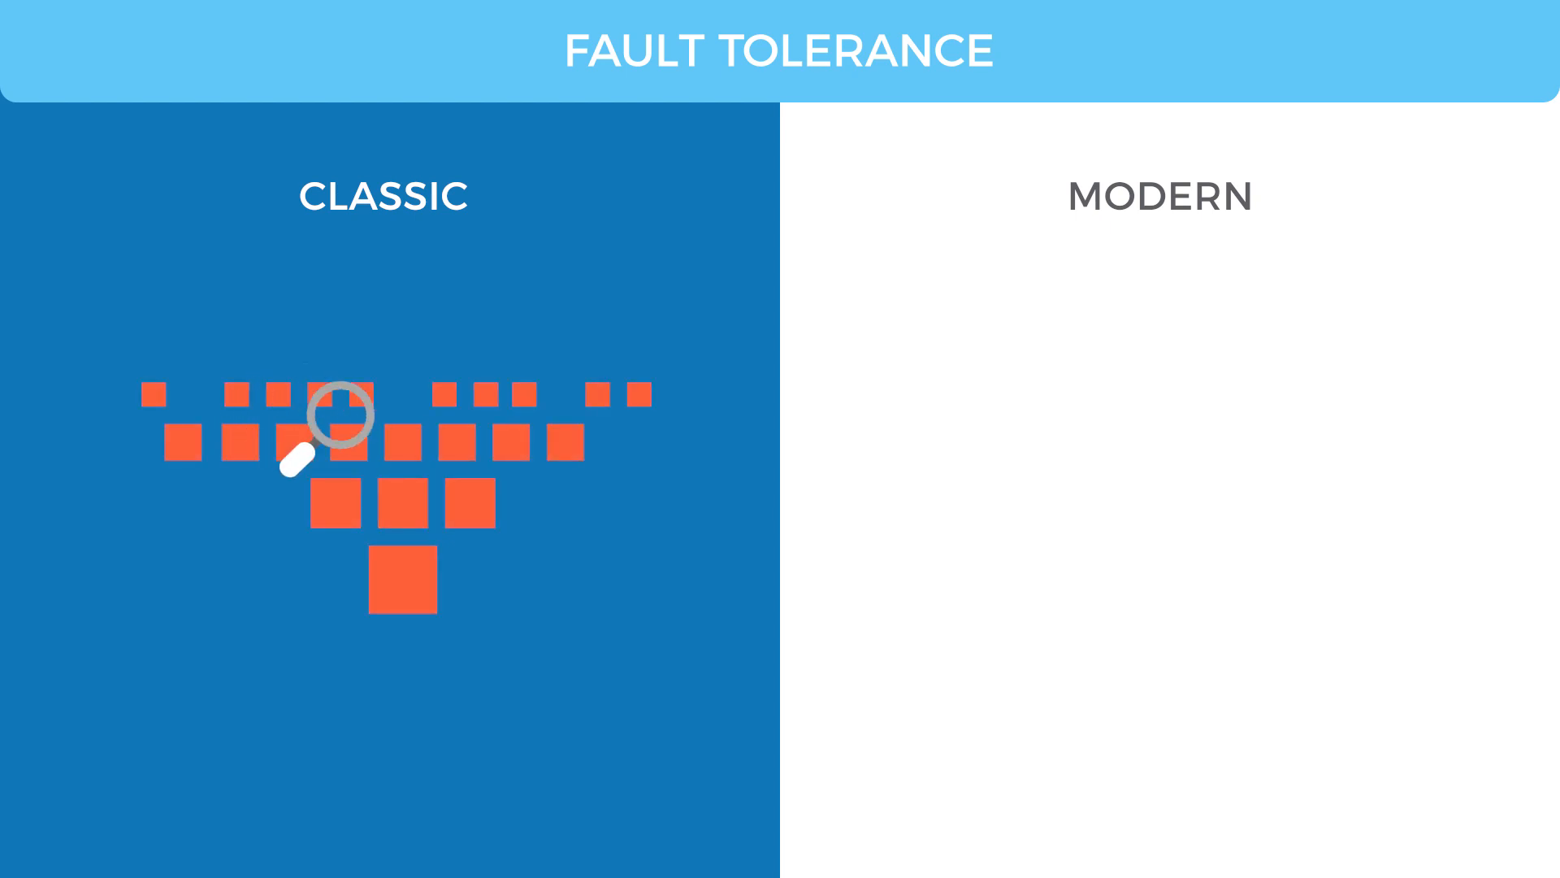
{"action": "mouse_move", "coordinate": [486, 381]}
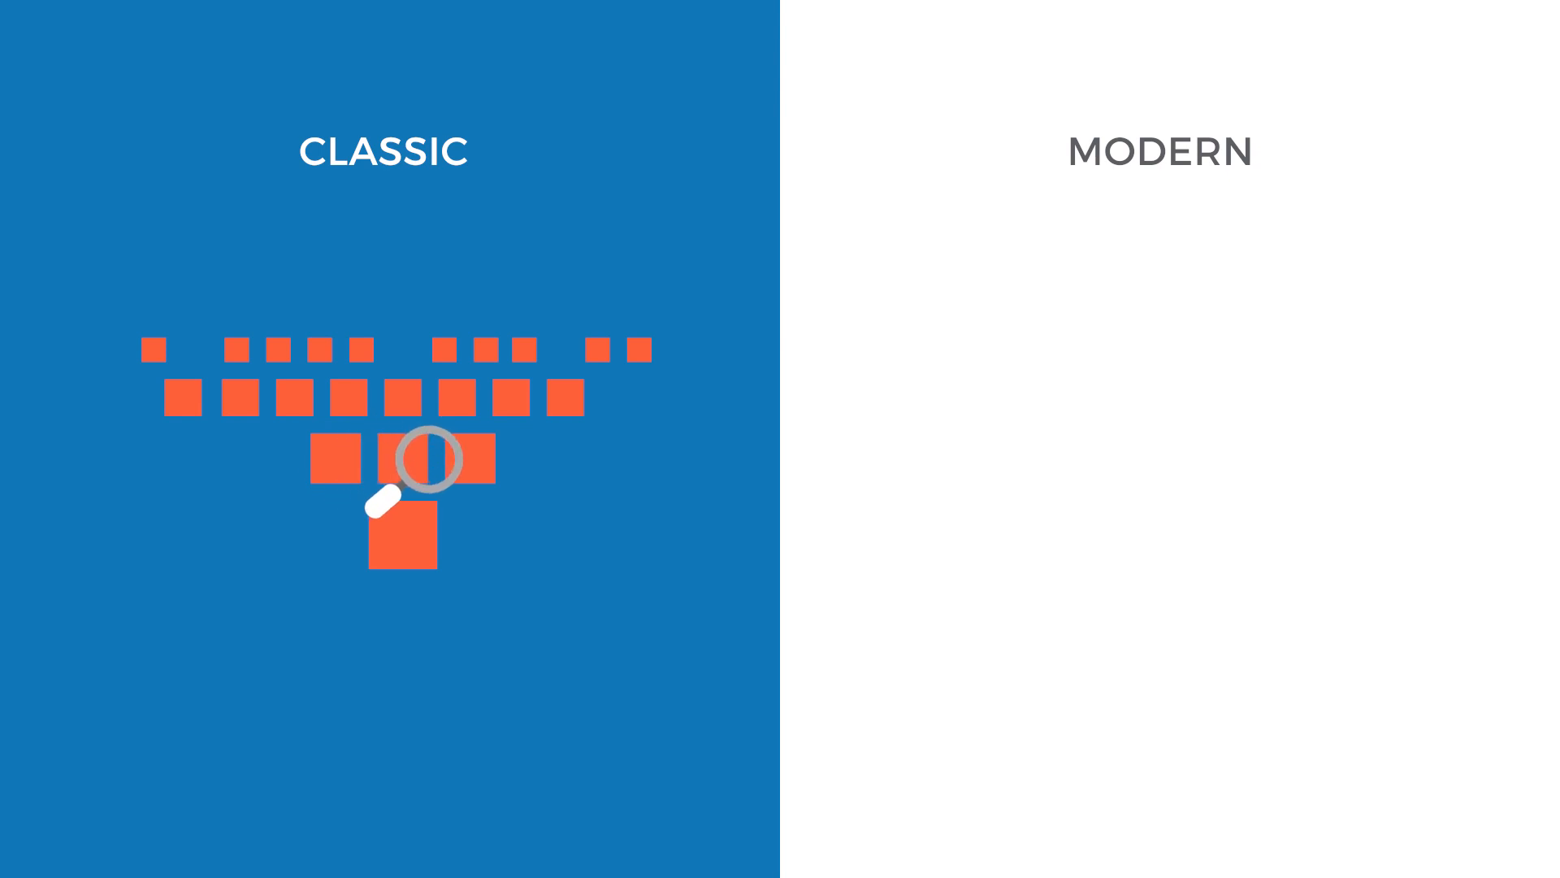
{"action": "mouse_move", "coordinate": [339, 438]}
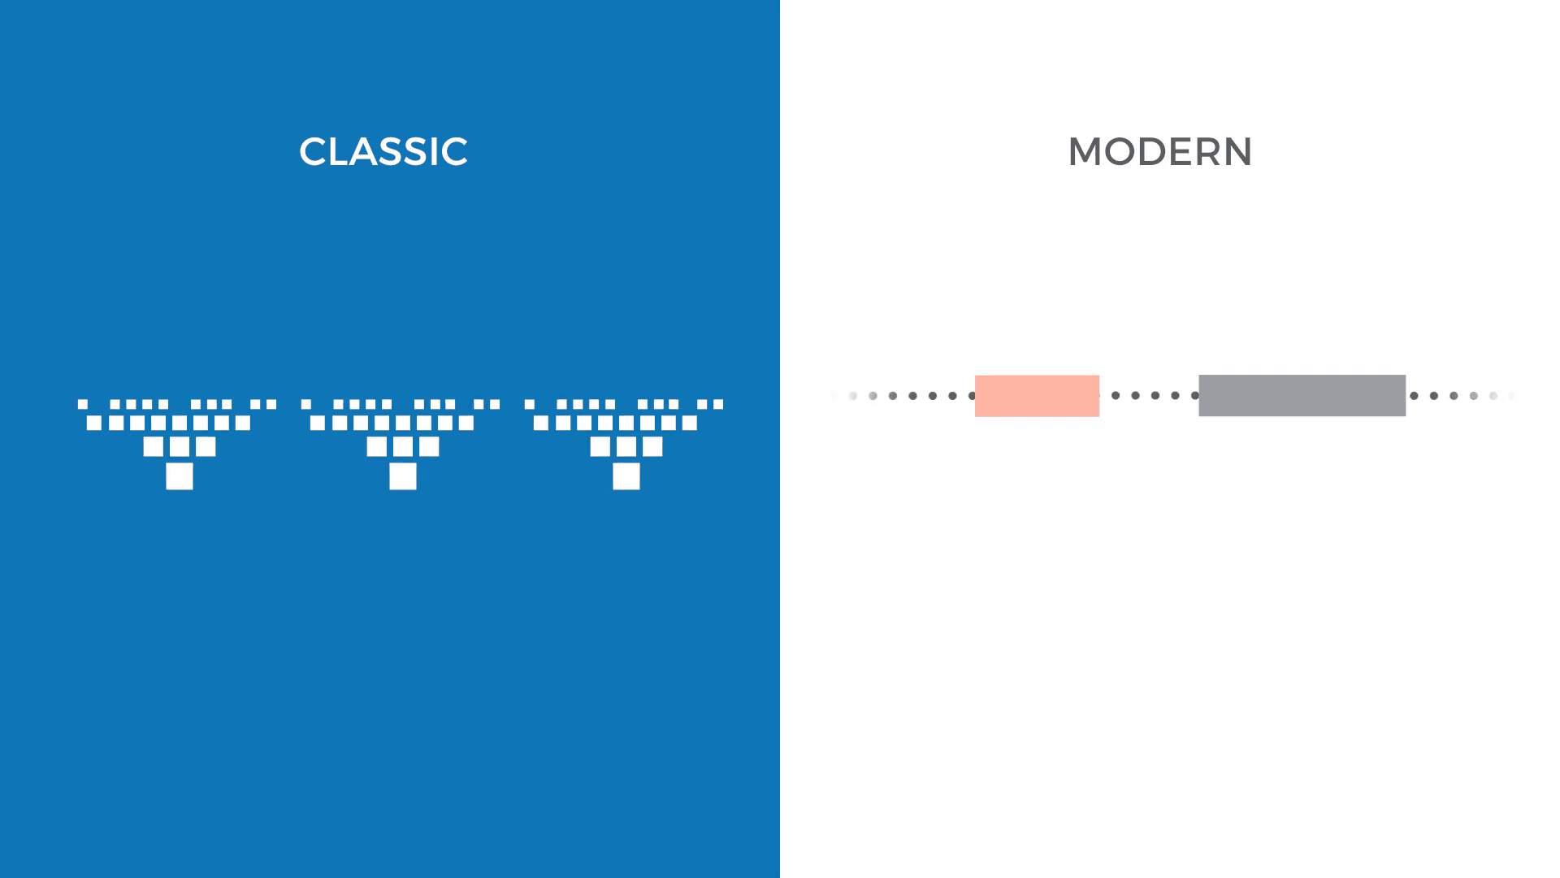
{"action": "left_click", "coordinate": [1035, 398]}
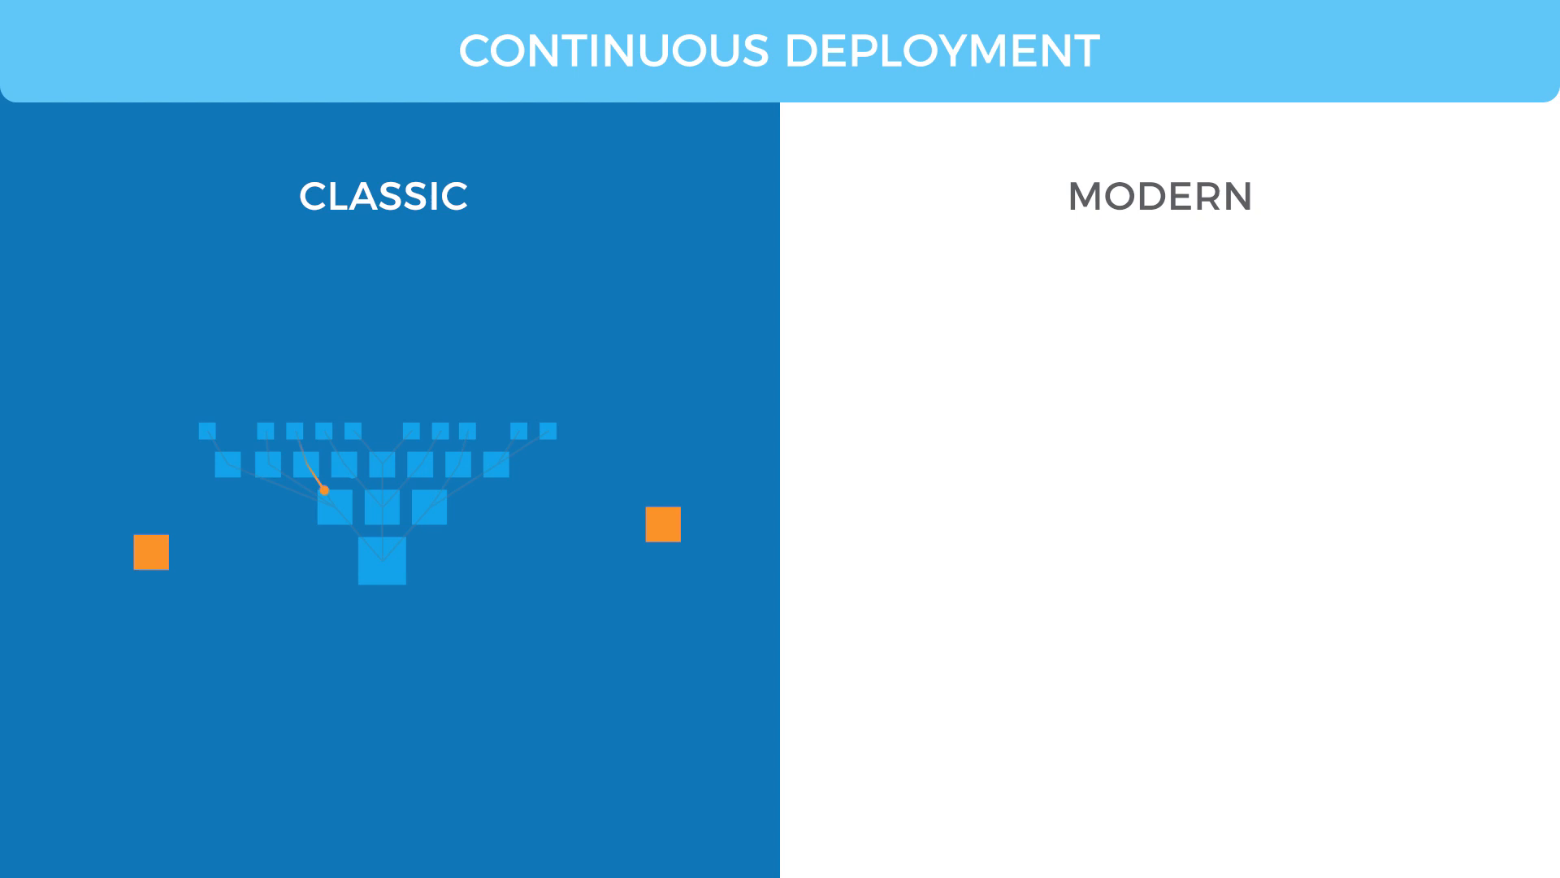
{"action": "scroll", "scroll_direction": "down", "scroll_amount": 3}
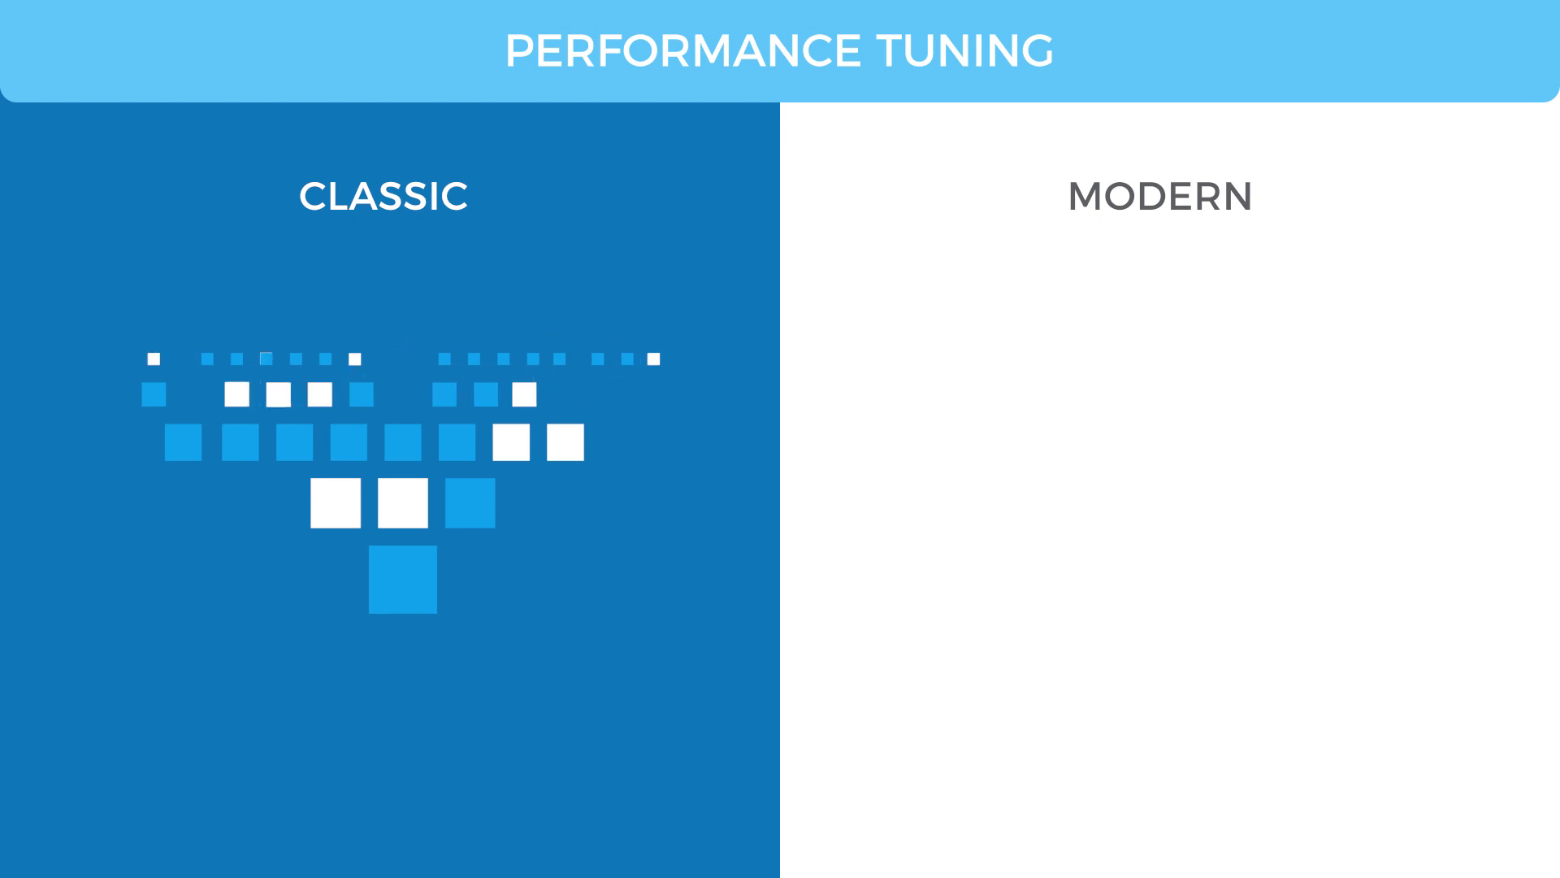
{"action": "scroll", "scroll_direction": "down", "scroll_amount": 3}
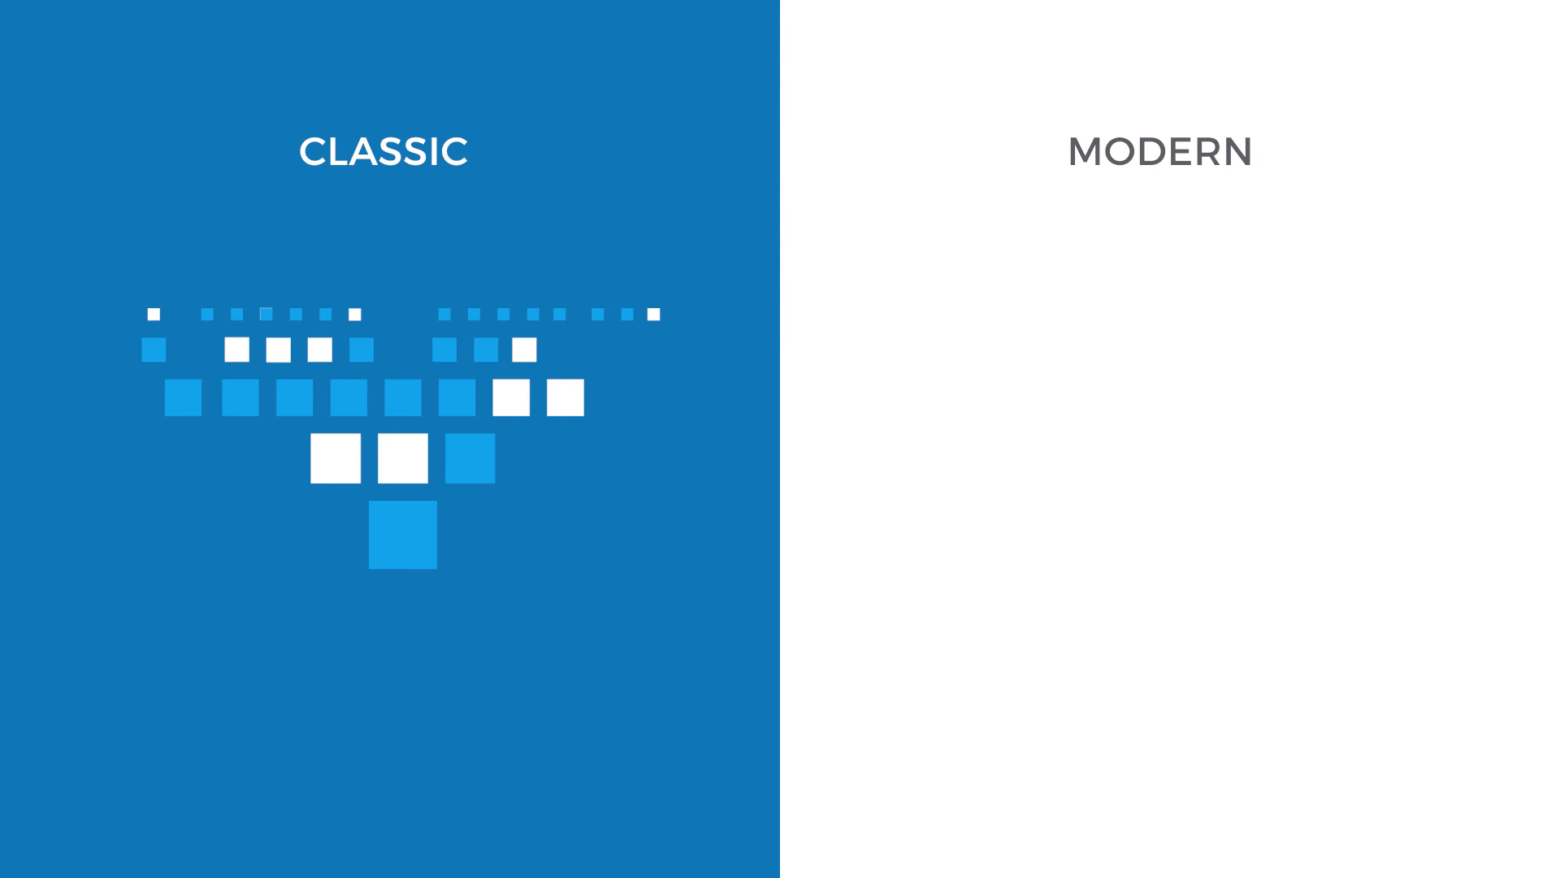